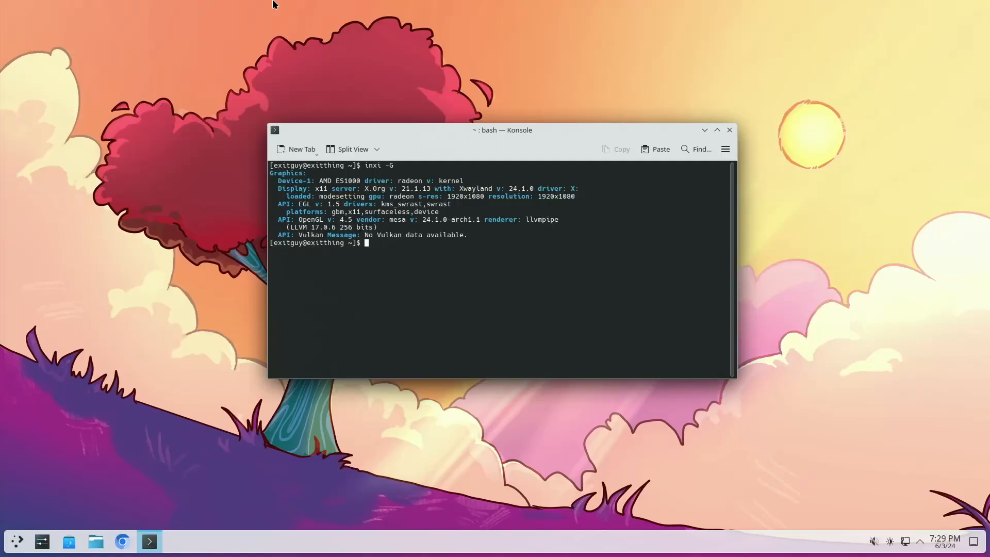
Close the Konsole window showing the inxi -G graphics output
left_click_drag(502, 130, 498, 124)
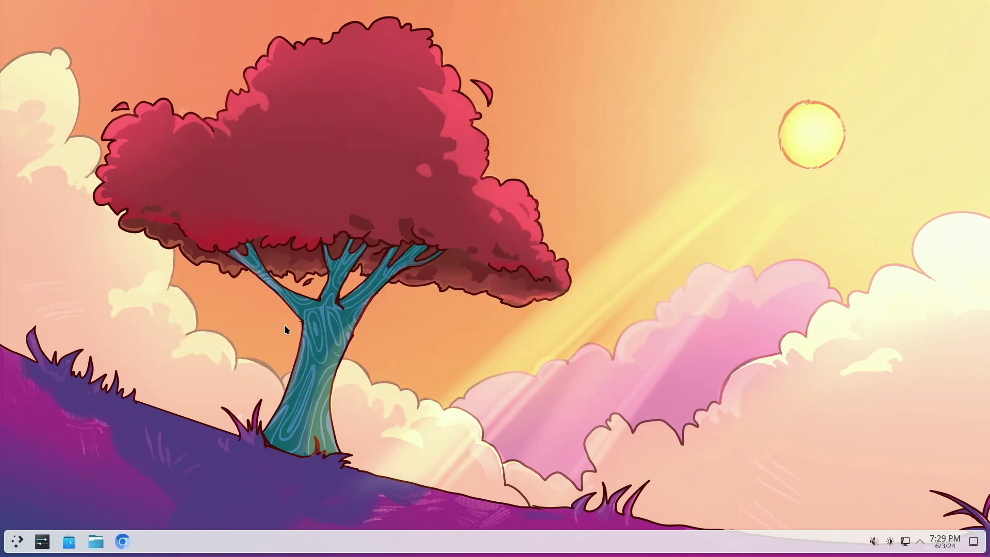
left_click(122, 540)
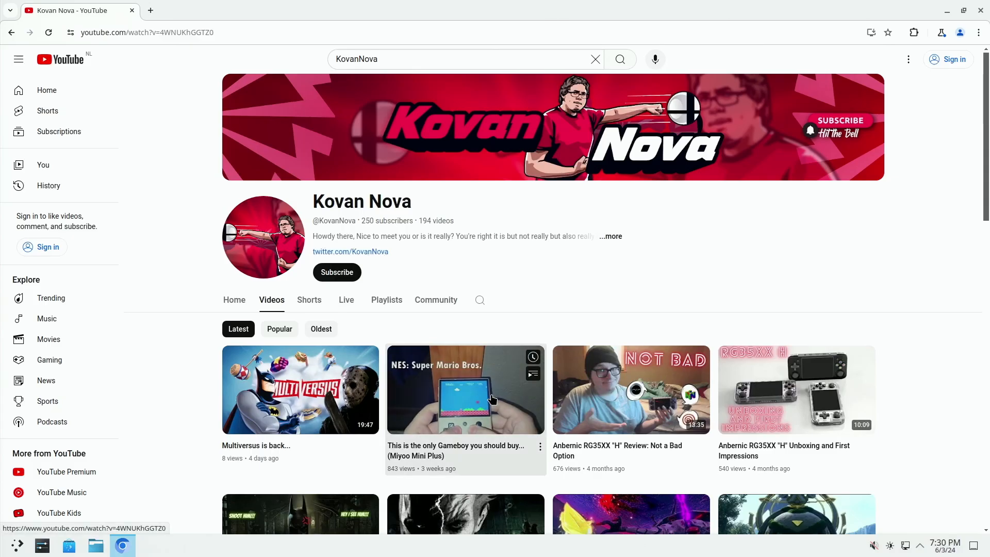
Open the 'This is the only Gameboy you should buy' video from the channel's Videos tab
left_click(465, 388)
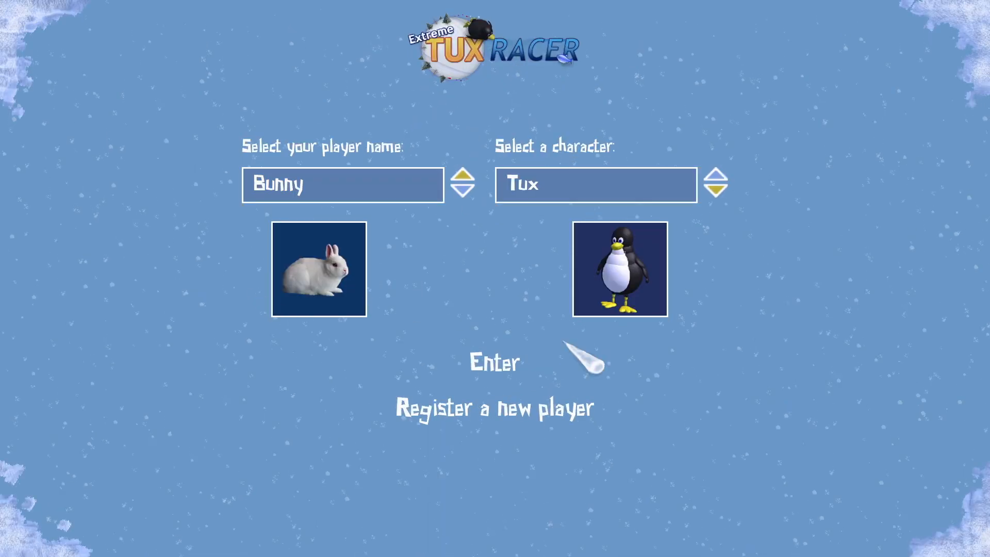
Enter Extreme Tux Racer as player Bunny with the Tux character
left_click(494, 363)
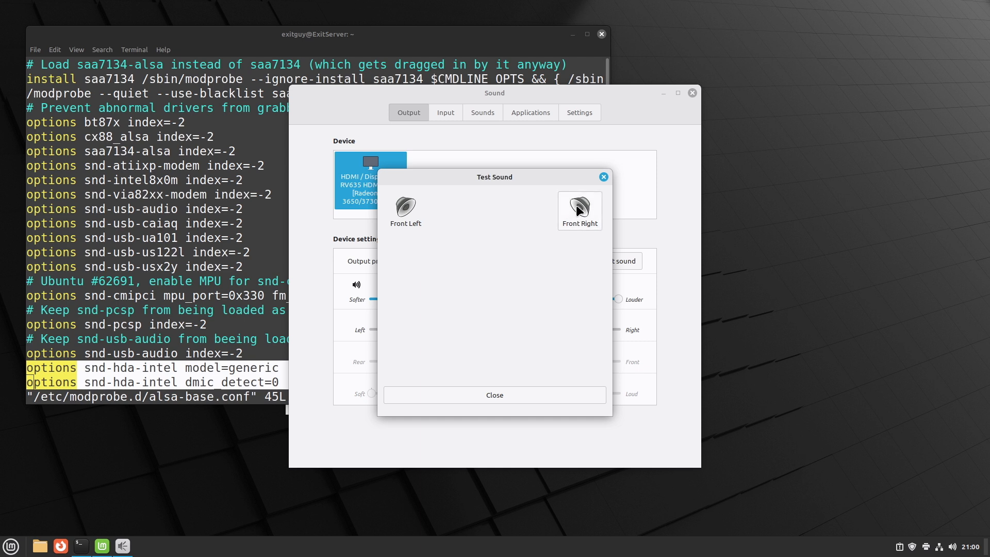
Play a test sound on the front right speaker in Sound settings
left_click(494, 394)
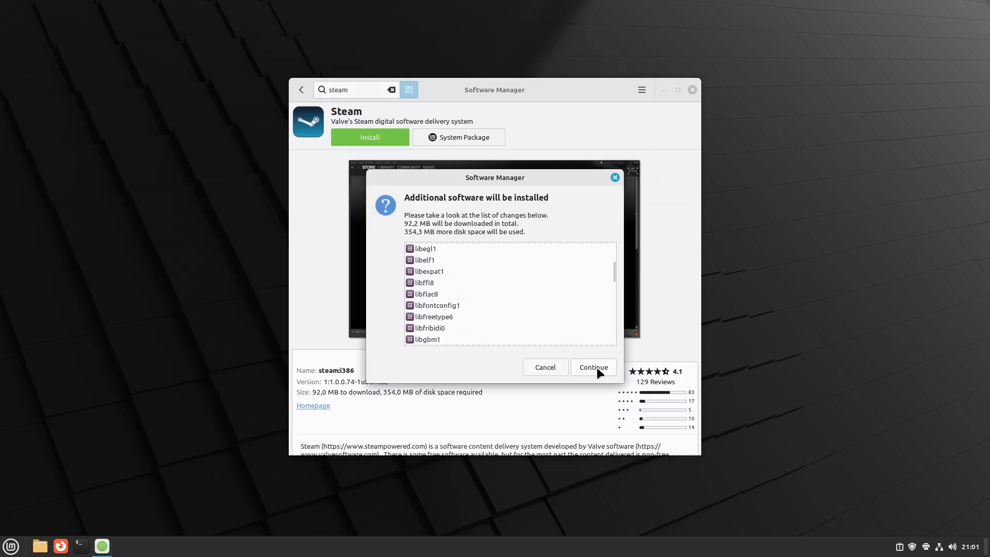
Confirm installing Steam with its additional packages (92.2 MB download)
left_click(592, 366)
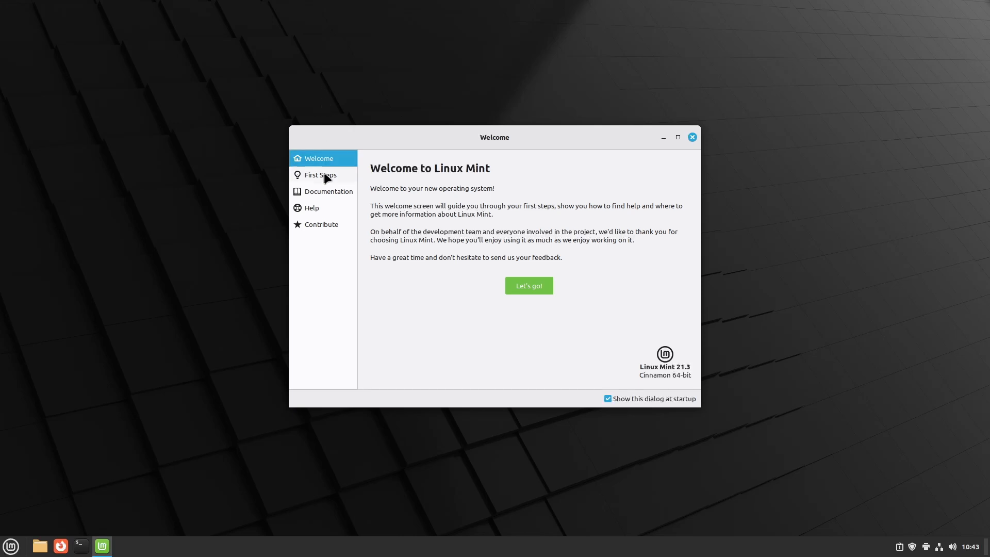
From Welcome's First Steps, launch Driver Manager and apply the recommended nvidia-driver-535
left_click(320, 174)
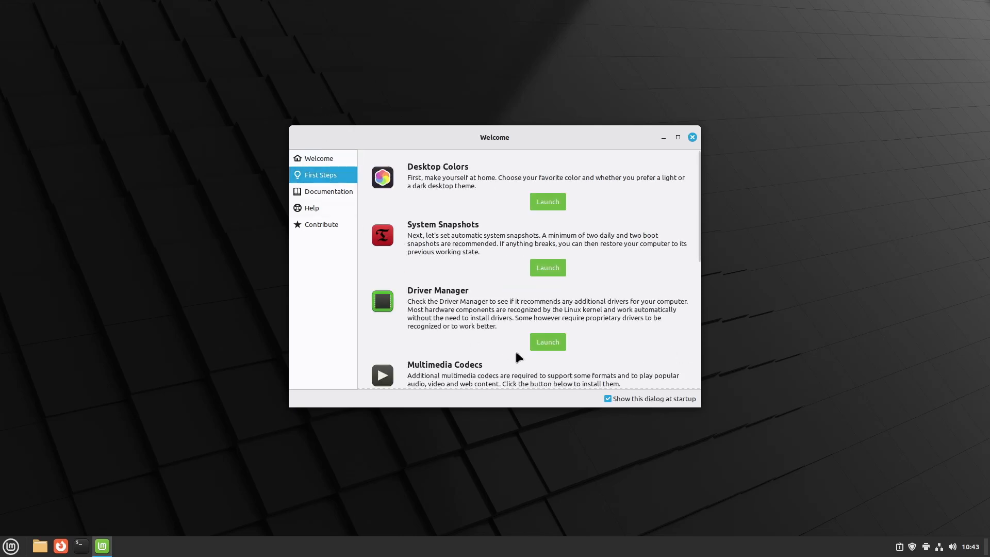
left_click(546, 341)
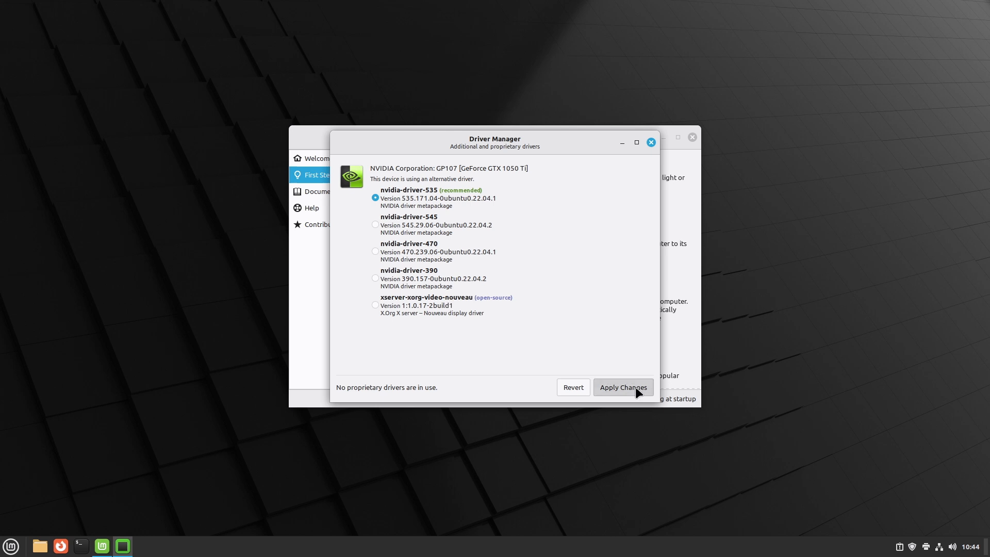
left_click(621, 387)
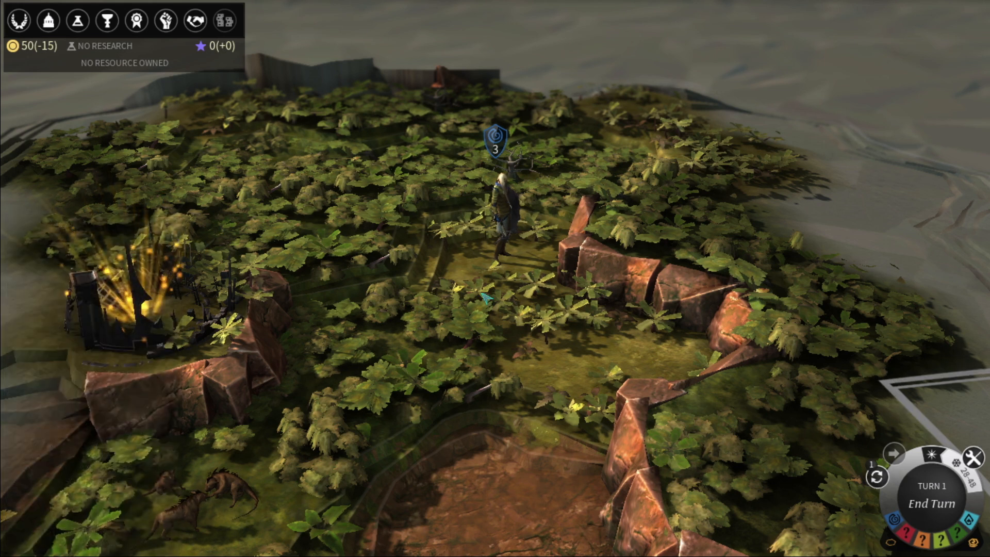
scroll("right", 3)
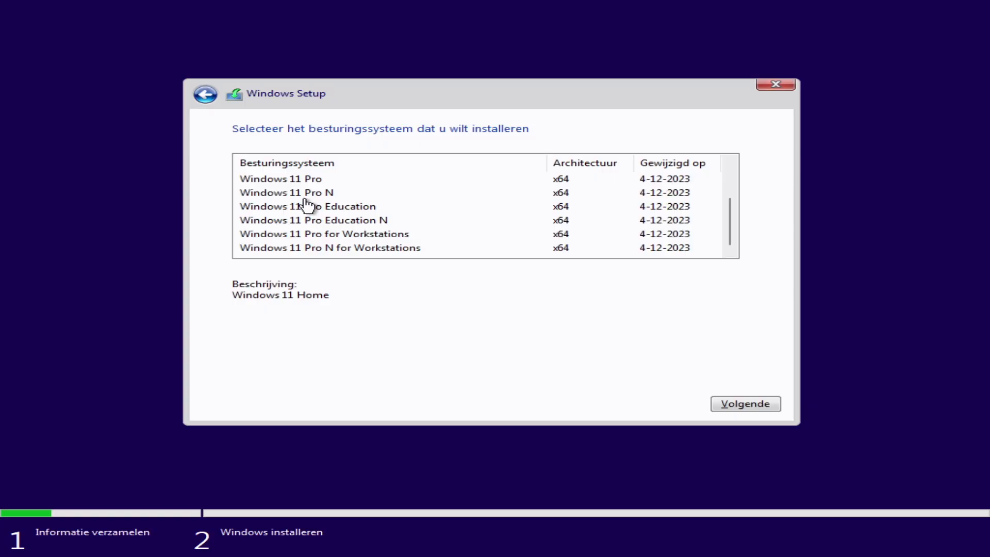
Select the Windows 11 Pro edition and proceed with Volgende
left_click(279, 179)
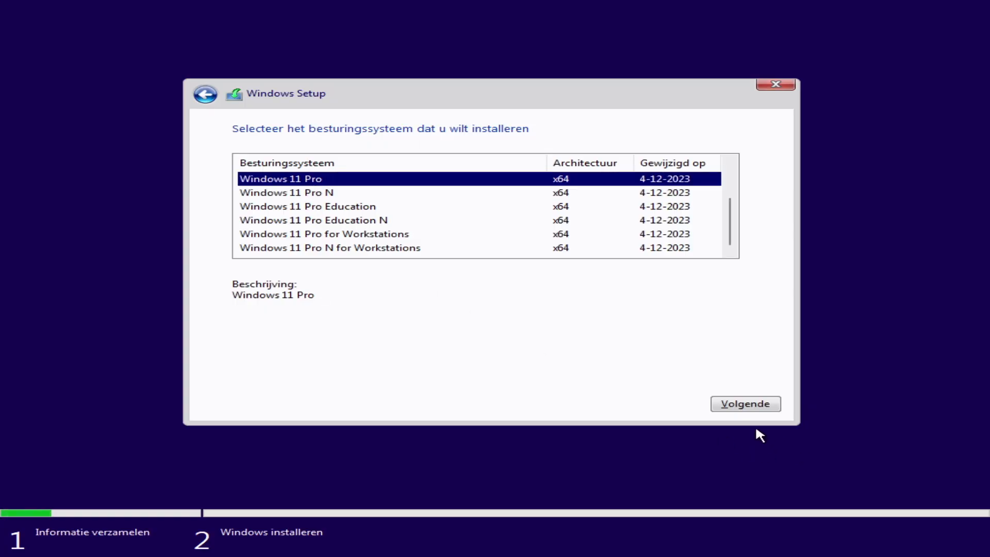
left_click(745, 403)
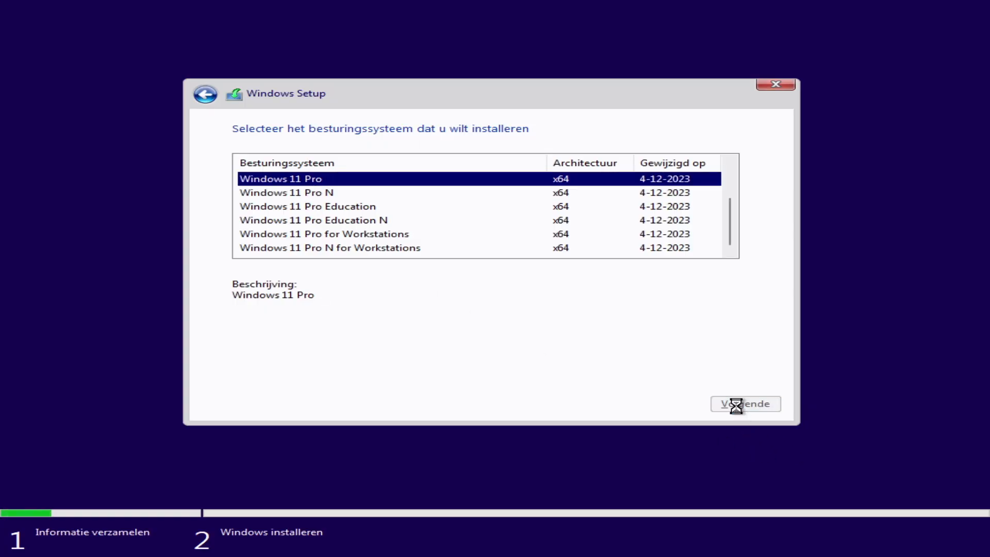
left_click(745, 403)
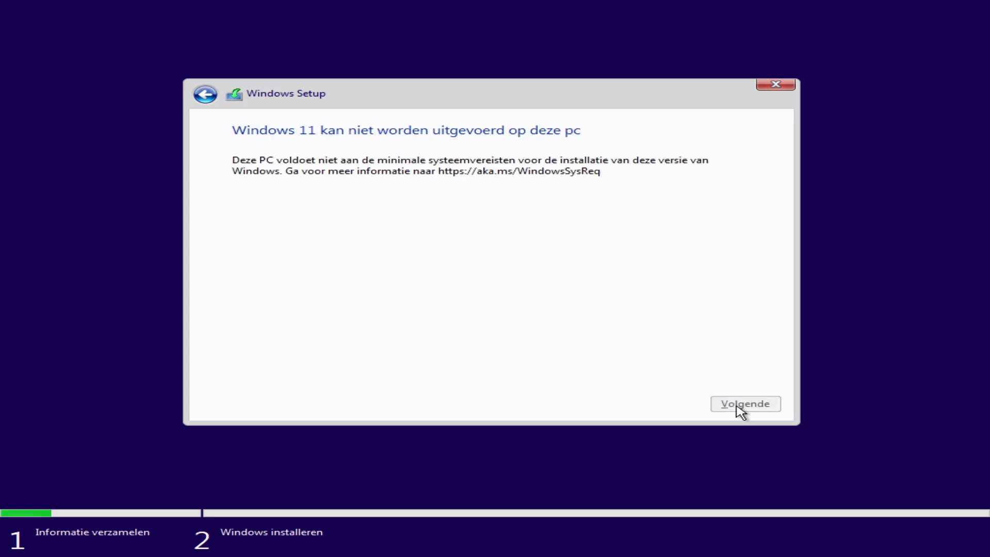